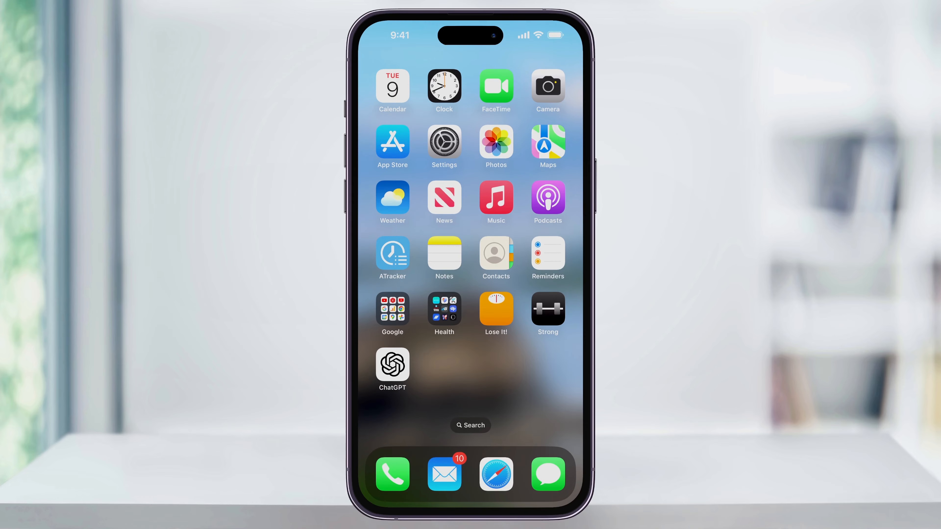
Launch Settings from the Home Screen
click(444, 147)
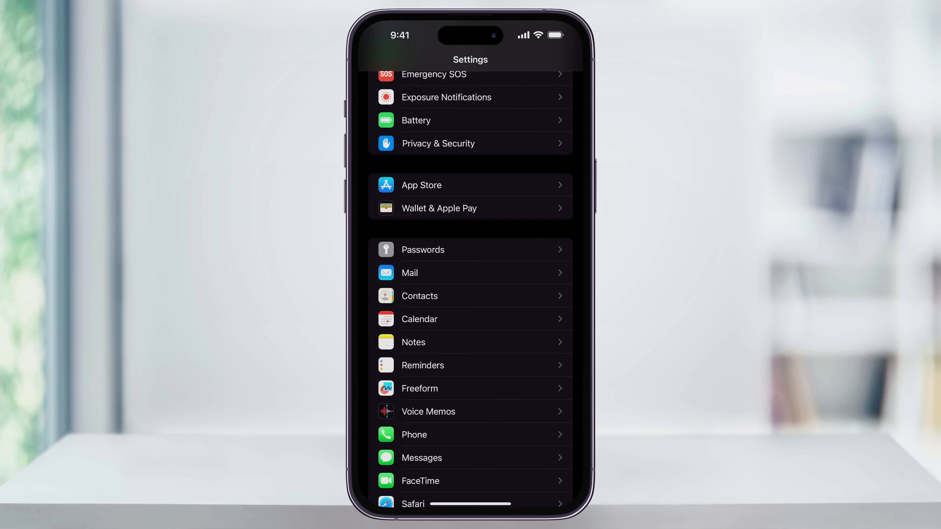
click(409, 272)
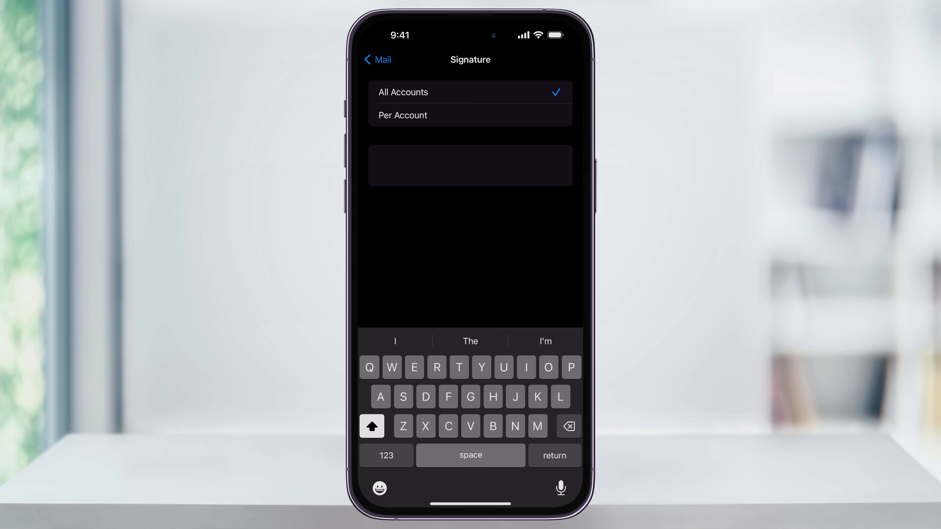
Set the signature to 'Thanks Andrew', go Home and start a new Mail message showing it
text(Thanks)
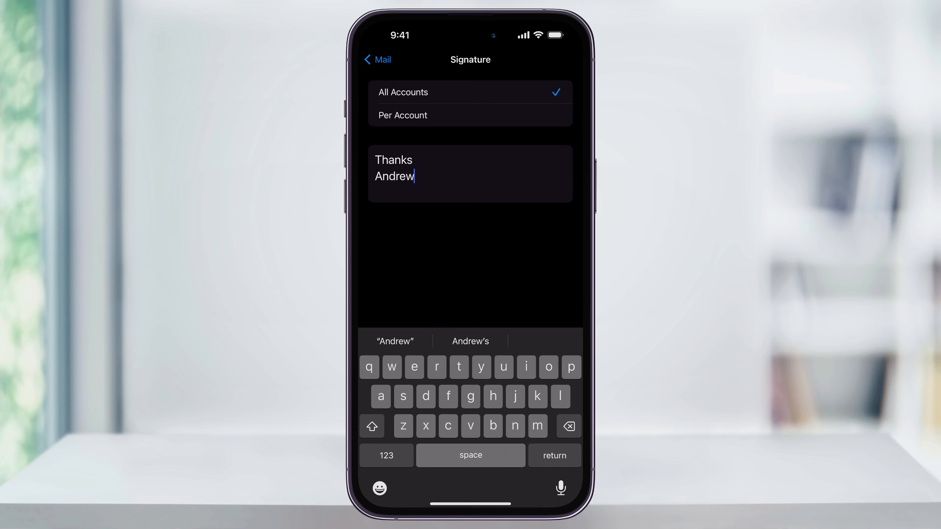
click(378, 59)
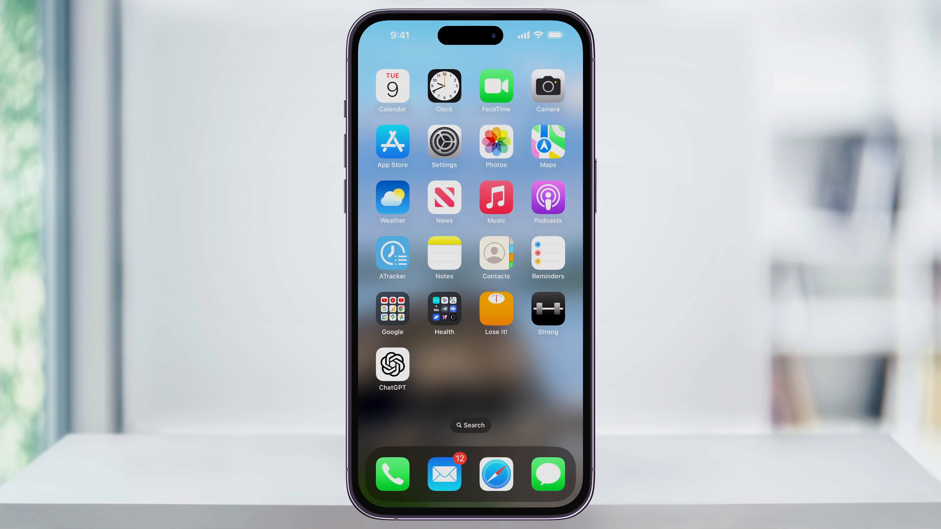
click(443, 473)
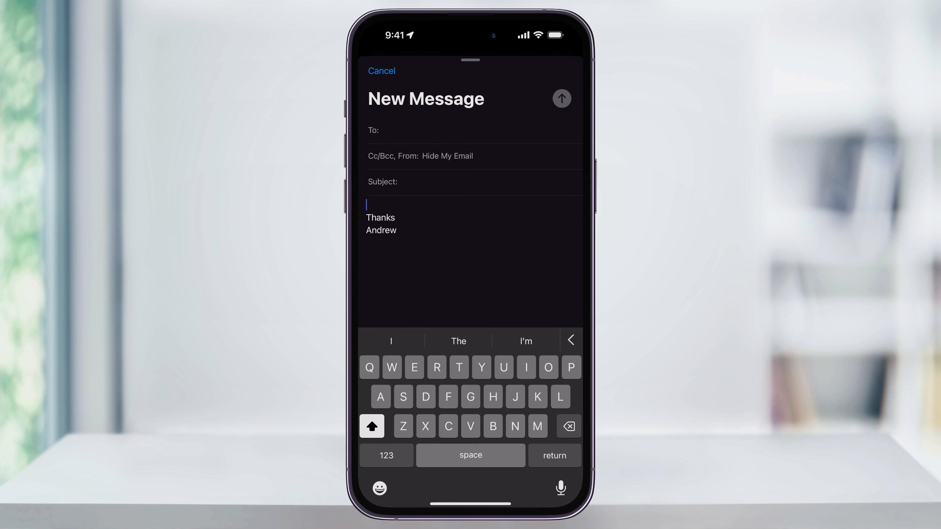